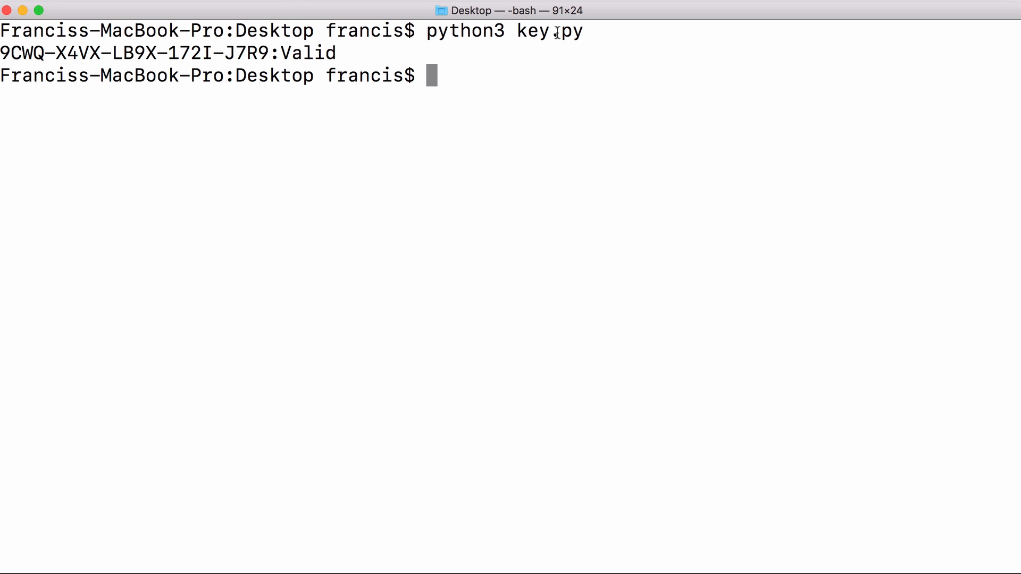
- Review a chunk of the sample key on line 52 and the generate call on line 7
{"action": "double_click", "coordinate": [163, 53]}
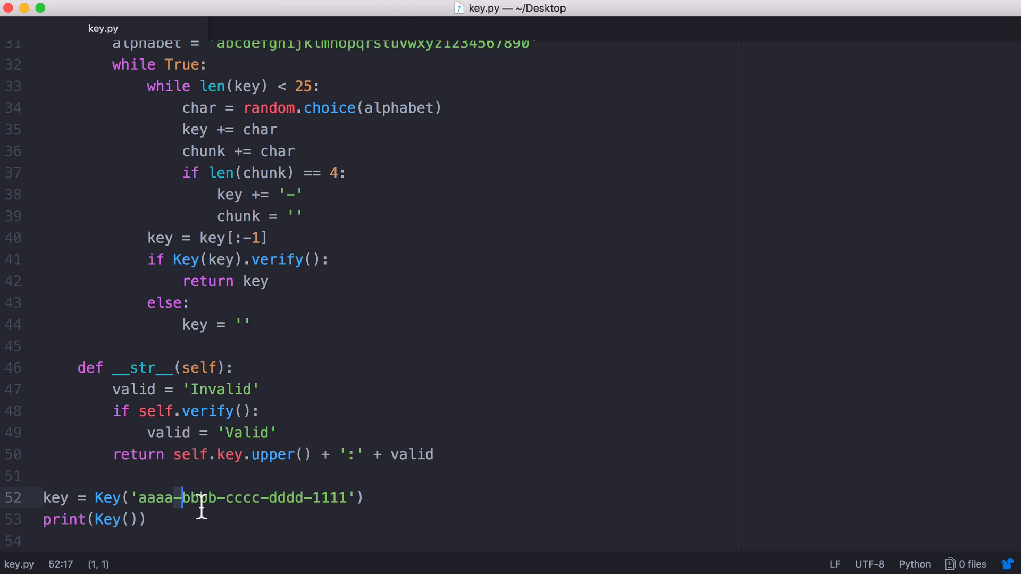
{"action": "double_click", "coordinate": [285, 498]}
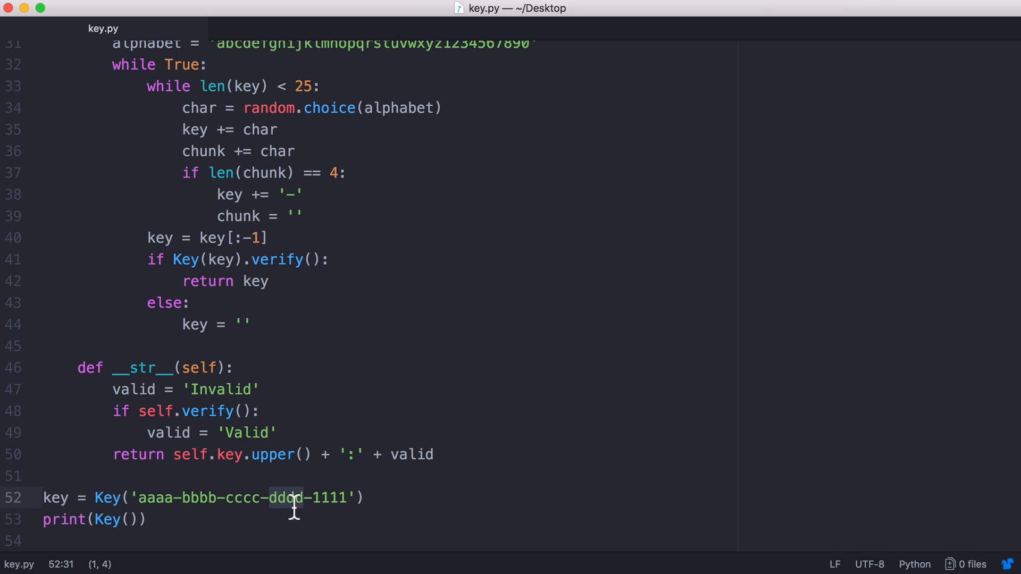
{"action": "scroll", "scroll_direction": "up", "scroll_amount": 3}
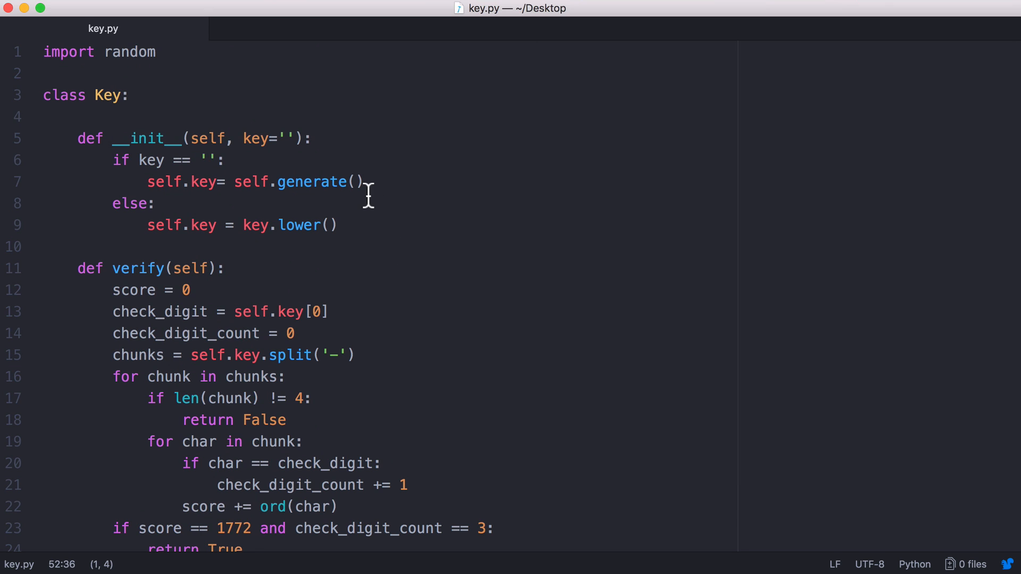
{"action": "left_click", "coordinate": [234, 182]}
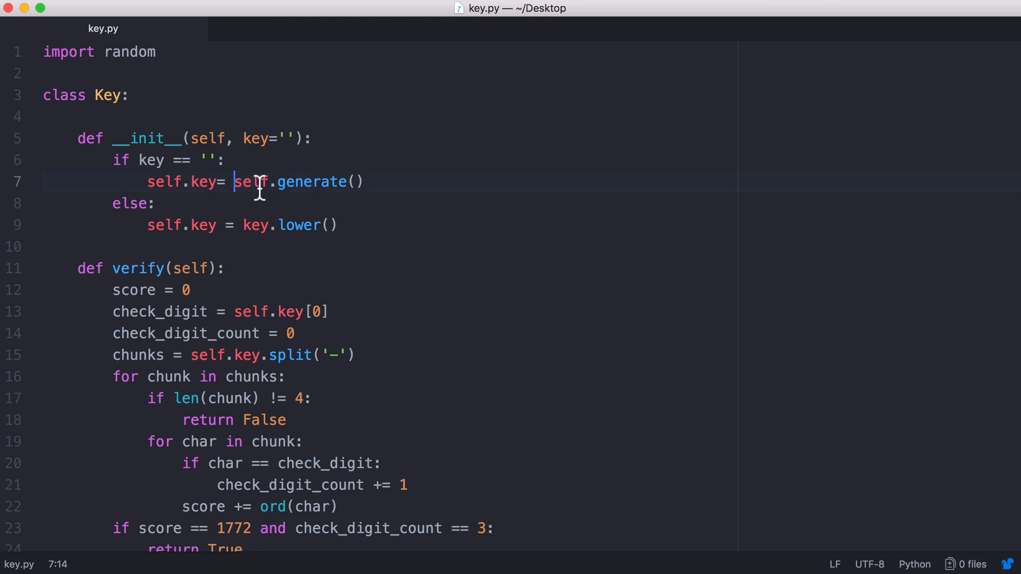
{"action": "left_click", "coordinate": [85, 95]}
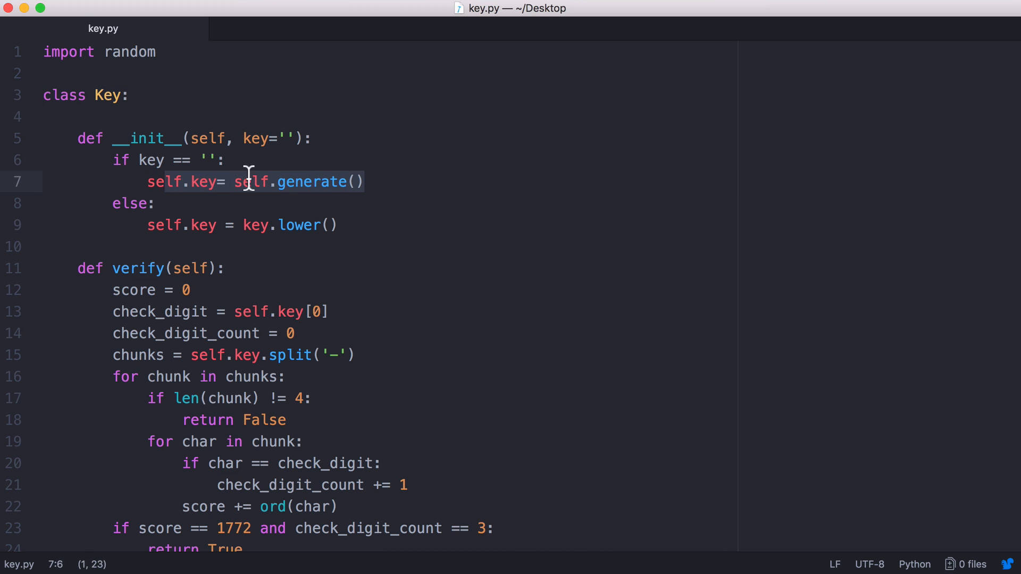
- Review the chunk length check in generate and the required check digit count 3 on line 23
{"action": "scroll", "scroll_direction": "down", "scroll_amount": 3}
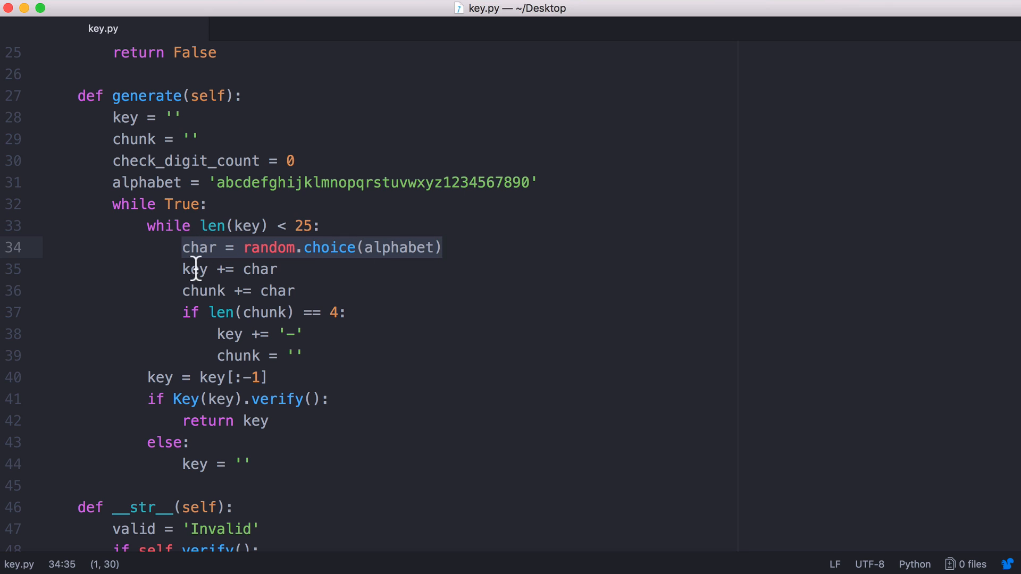
{"action": "left_click", "coordinate": [180, 290]}
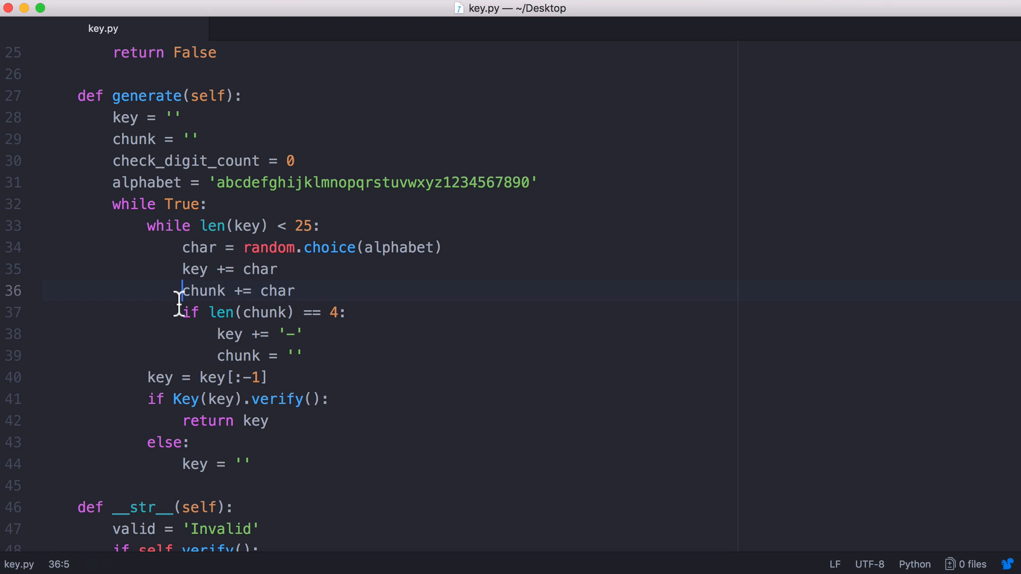
{"action": "left_click", "coordinate": [182, 311]}
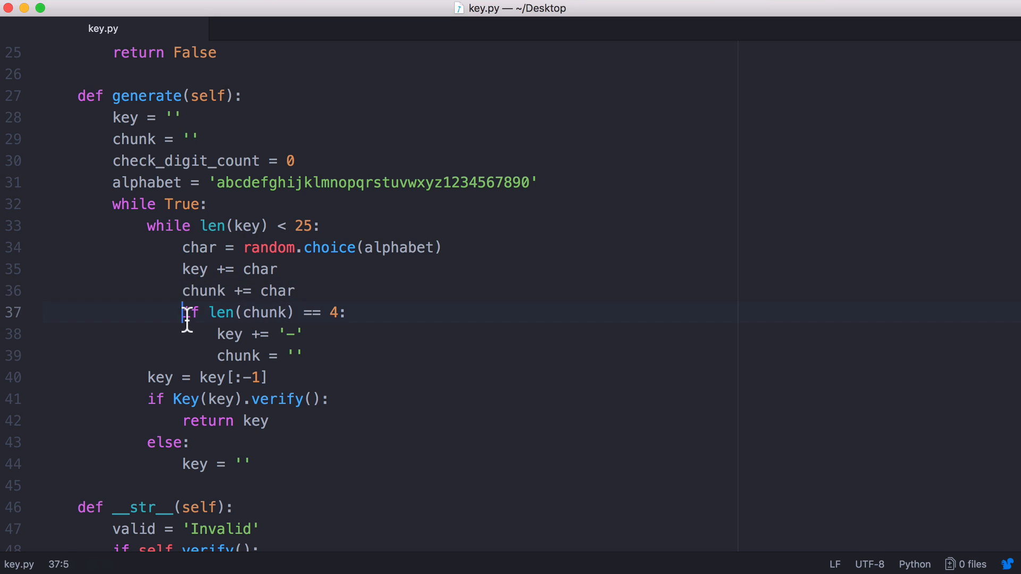
{"action": "left_click", "coordinate": [299, 334]}
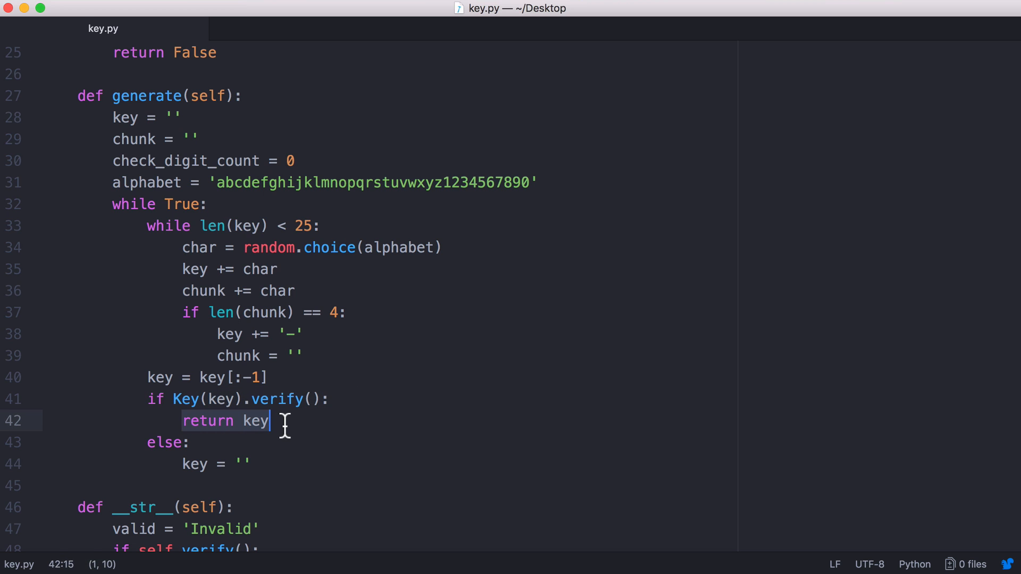
{"action": "scroll", "scroll_direction": "down", "scroll_amount": 3}
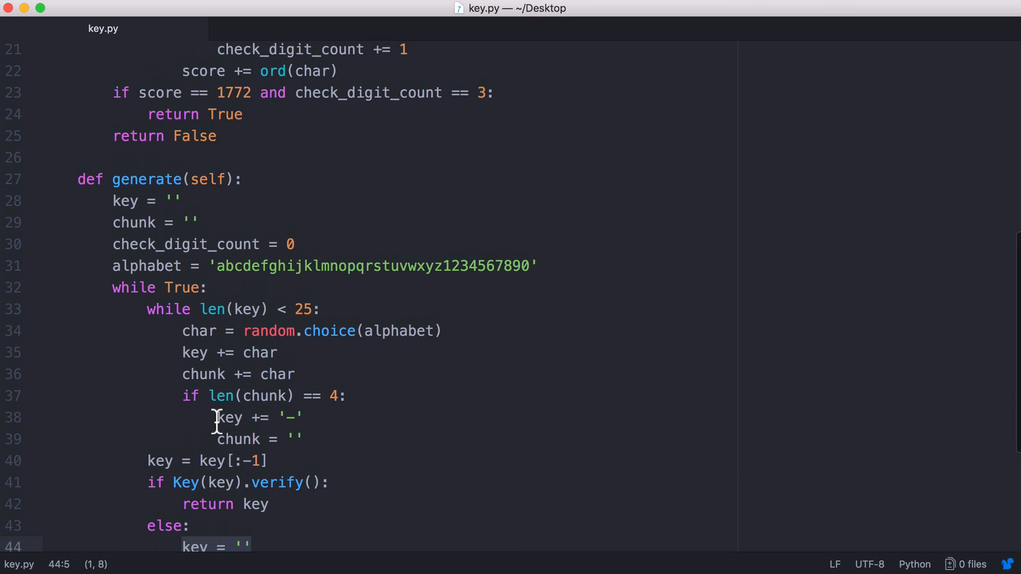
{"action": "scroll", "scroll_direction": "down", "scroll_amount": 3}
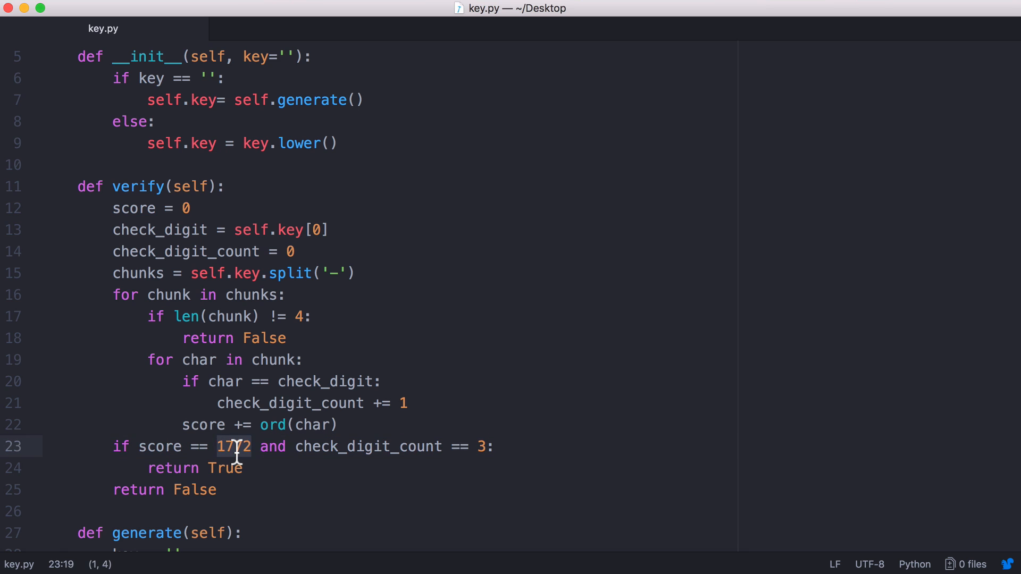
{"action": "mouse_move", "coordinate": [469, 456]}
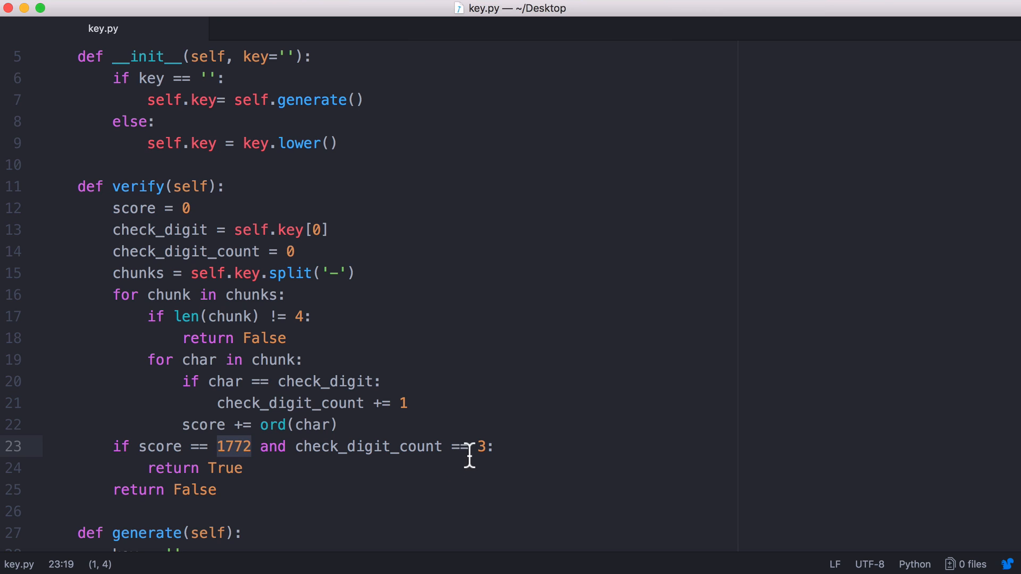
{"action": "double_click", "coordinate": [483, 446]}
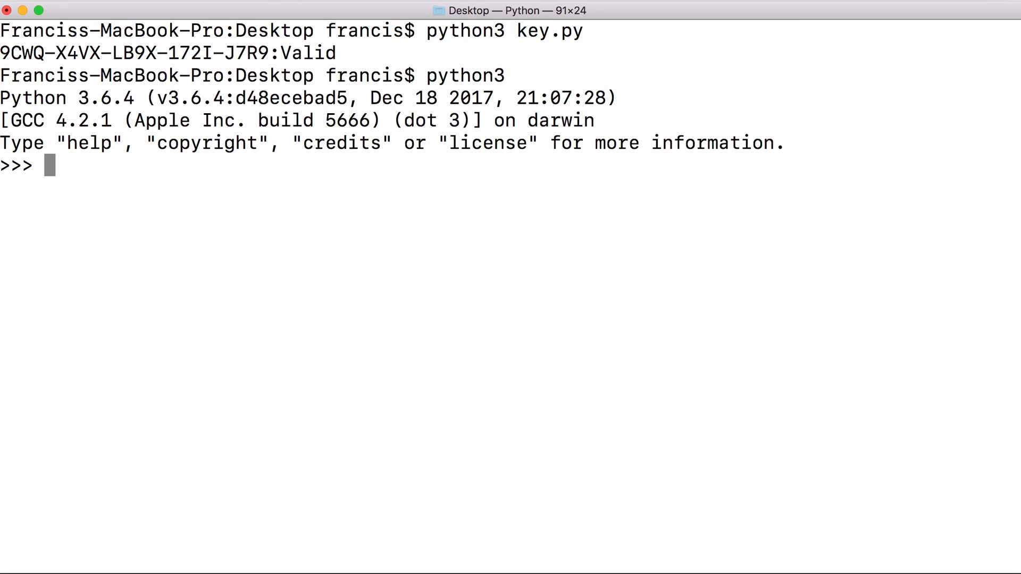
- Enter a partial ord('a call at the Python >>> prompt
{"action": "type", "text": "ord('"}
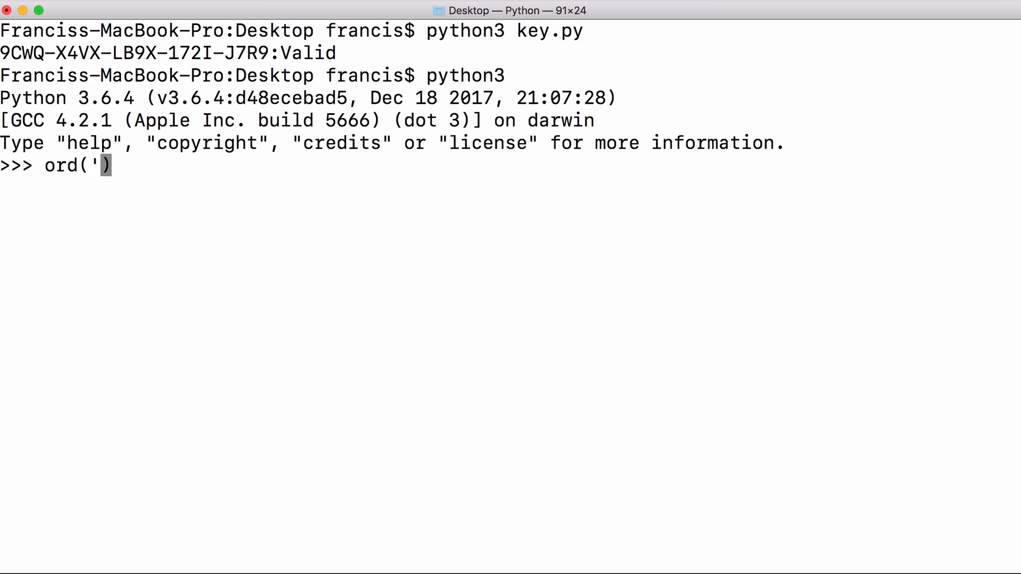
{"action": "type", "text": "a"}
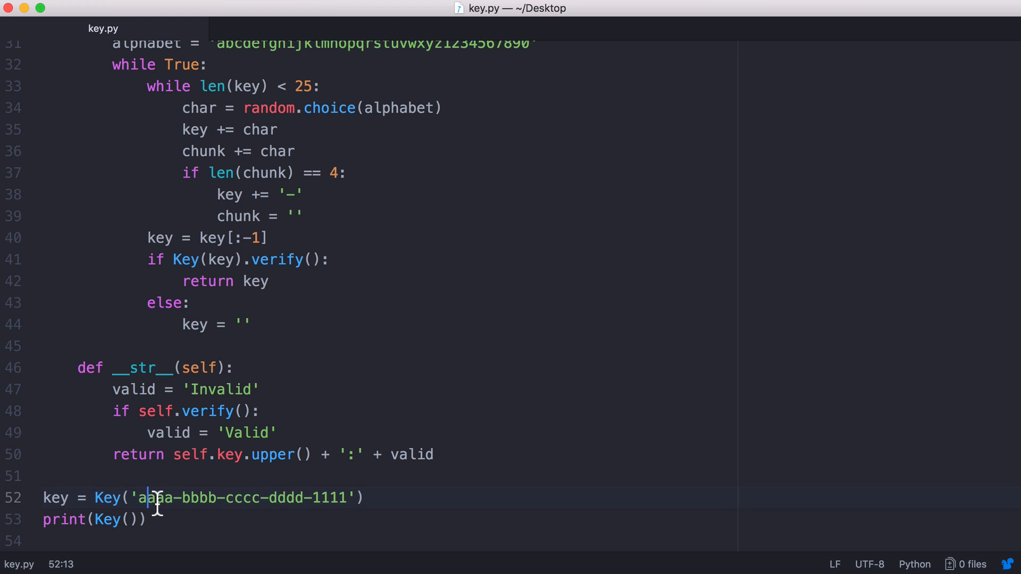
{"action": "left_click", "coordinate": [214, 498]}
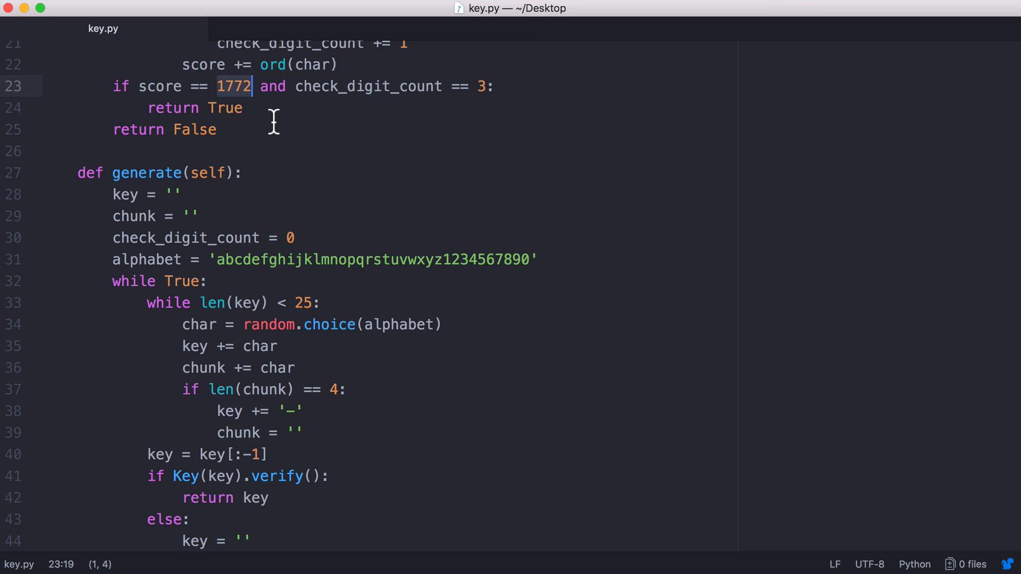
{"action": "mouse_move", "coordinate": [343, 167]}
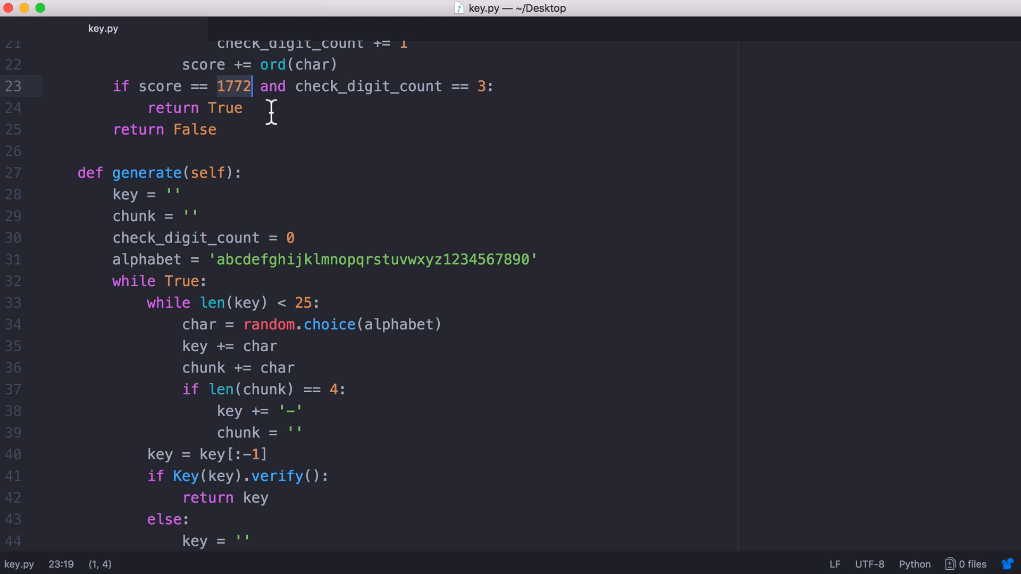
{"action": "mouse_move", "coordinate": [255, 109]}
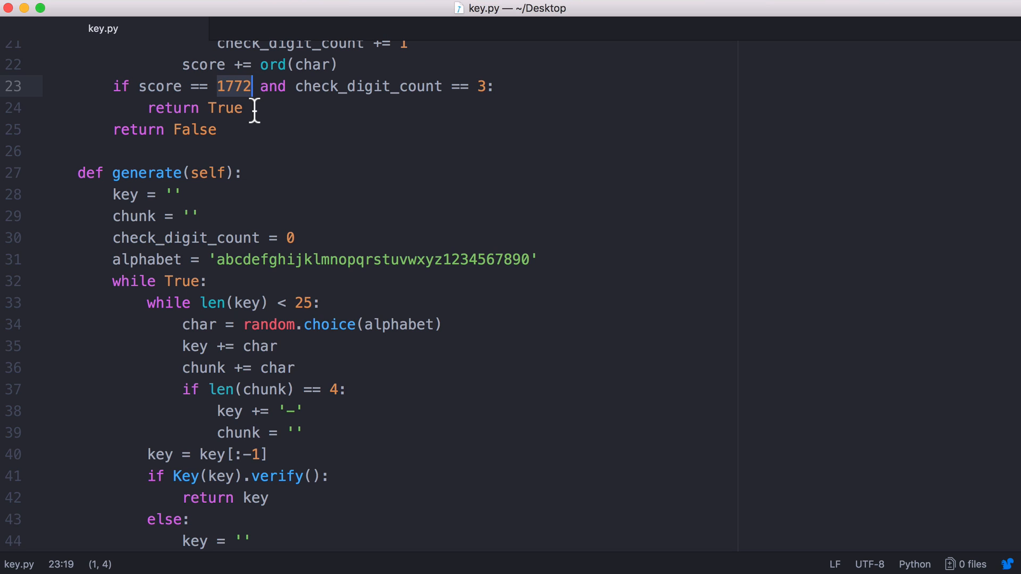
{"action": "mouse_move", "coordinate": [239, 86]}
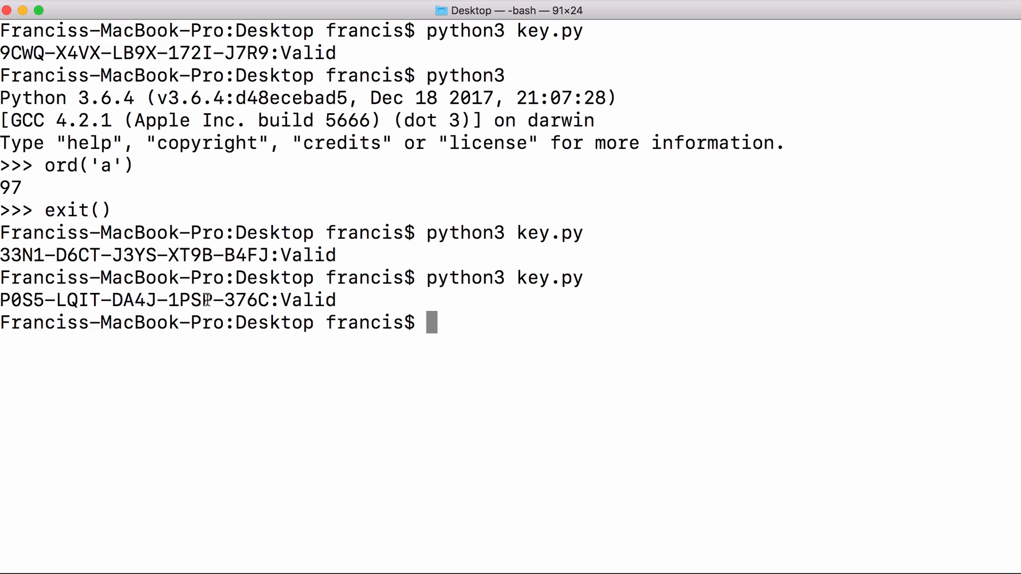
{"action": "left_click_drag", "start_coordinate": [3, 300], "coordinate": [270, 300]}
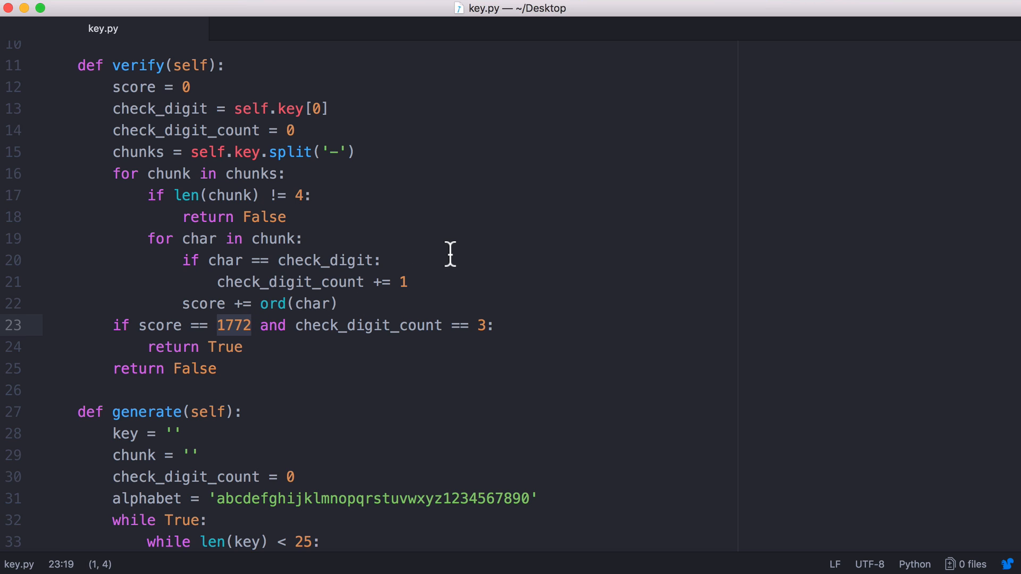
- Select the whole while True key-building block inside generate
{"action": "scroll", "scroll_direction": "down", "scroll_amount": 3}
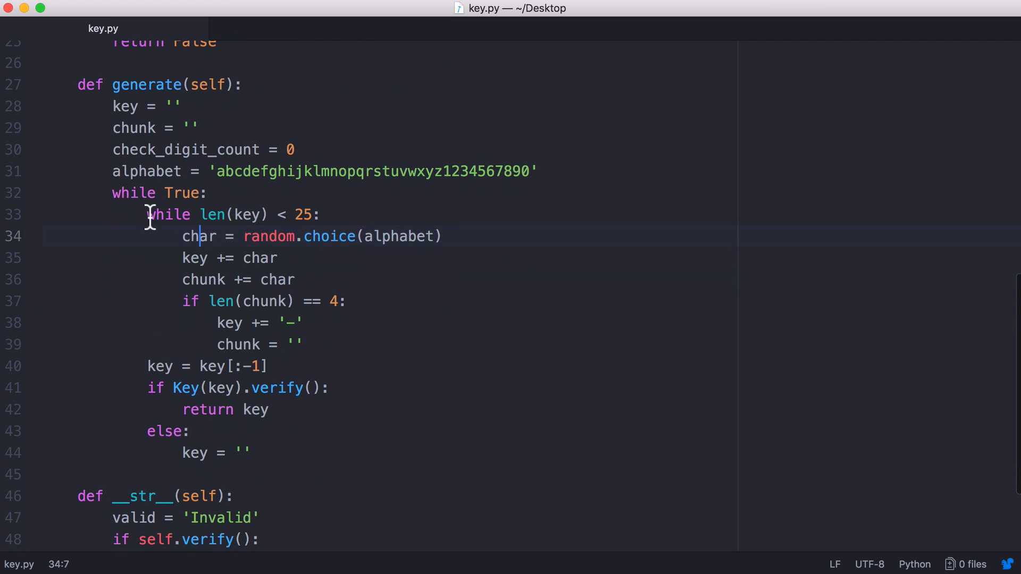
{"action": "left_click_drag", "start_coordinate": [147, 215], "coordinate": [189, 431]}
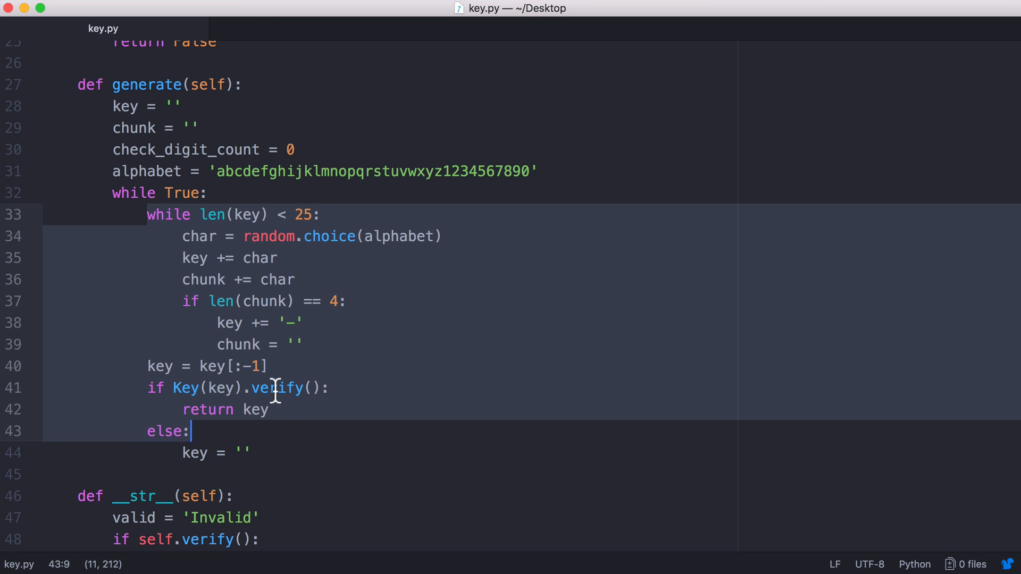
{"action": "mouse_move", "coordinate": [243, 214]}
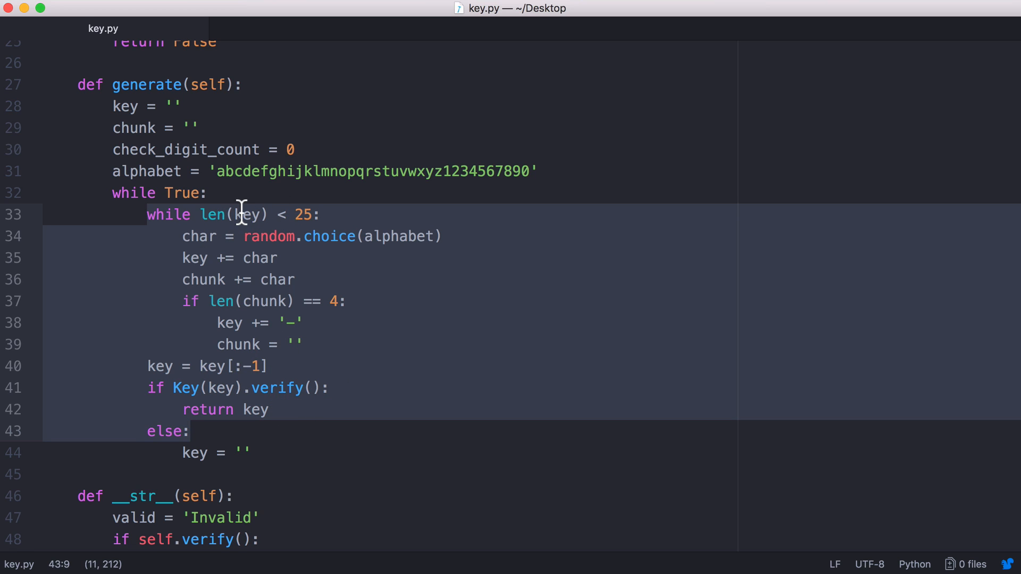
{"action": "left_click", "coordinate": [191, 431]}
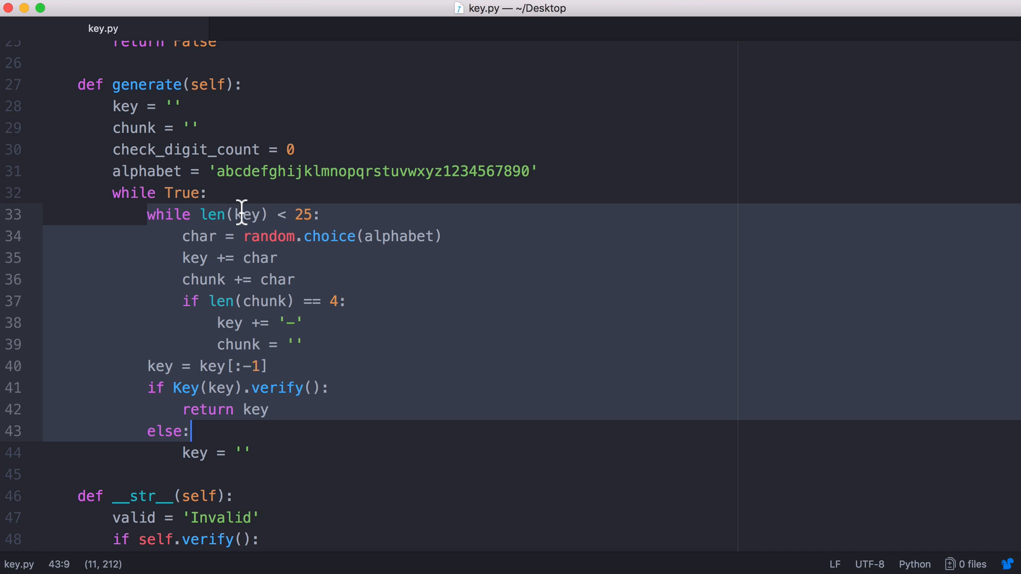
{"action": "mouse_move", "coordinate": [118, 200]}
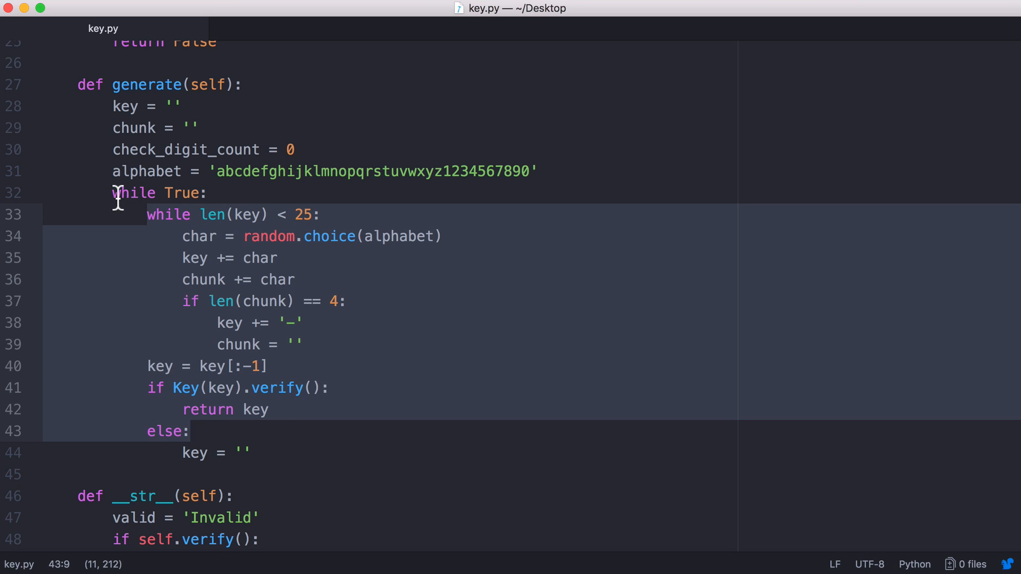
{"action": "left_click", "coordinate": [301, 257]}
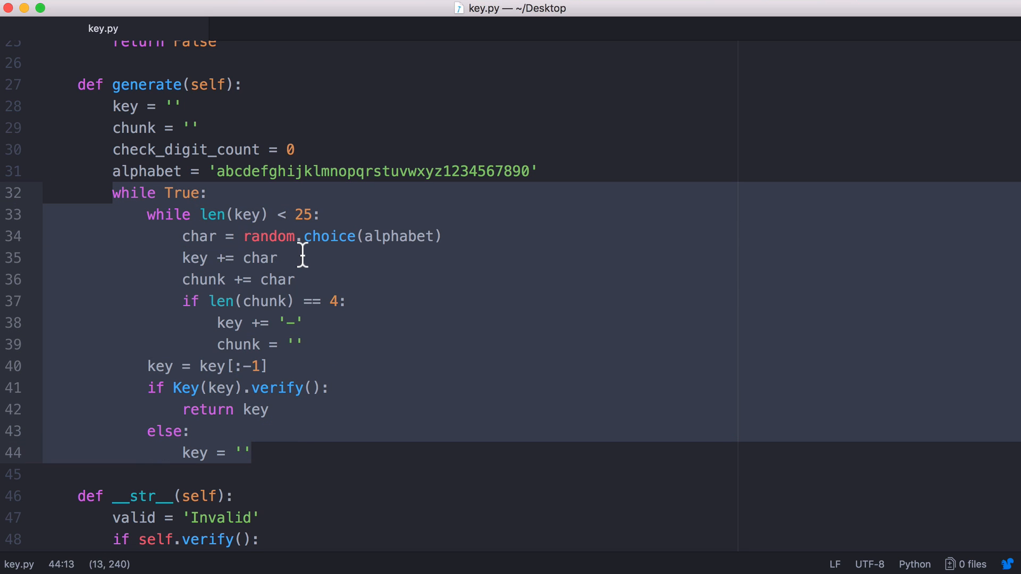
{"action": "scroll", "scroll_direction": "up", "scroll_amount": 3}
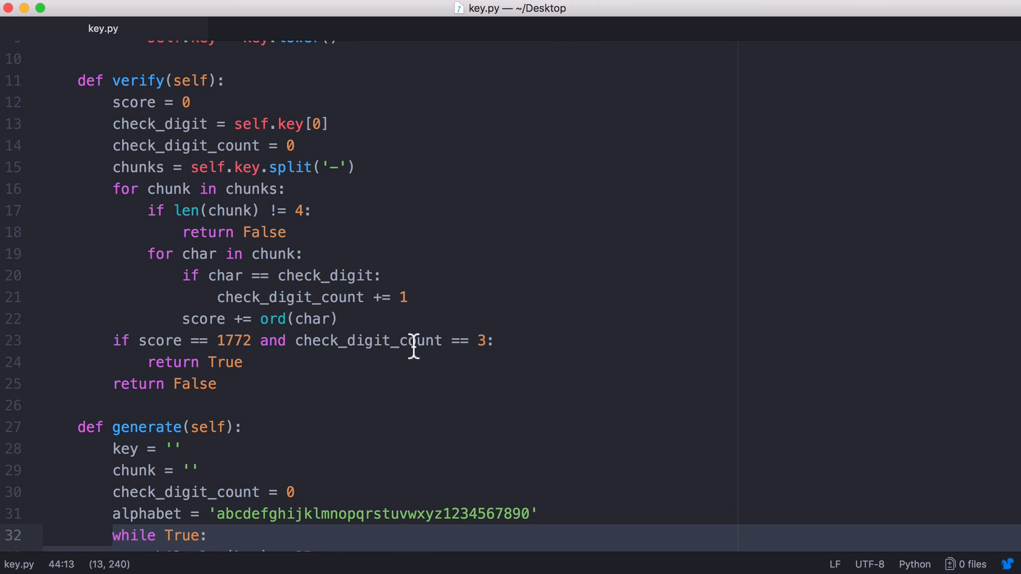
{"action": "mouse_move", "coordinate": [486, 344]}
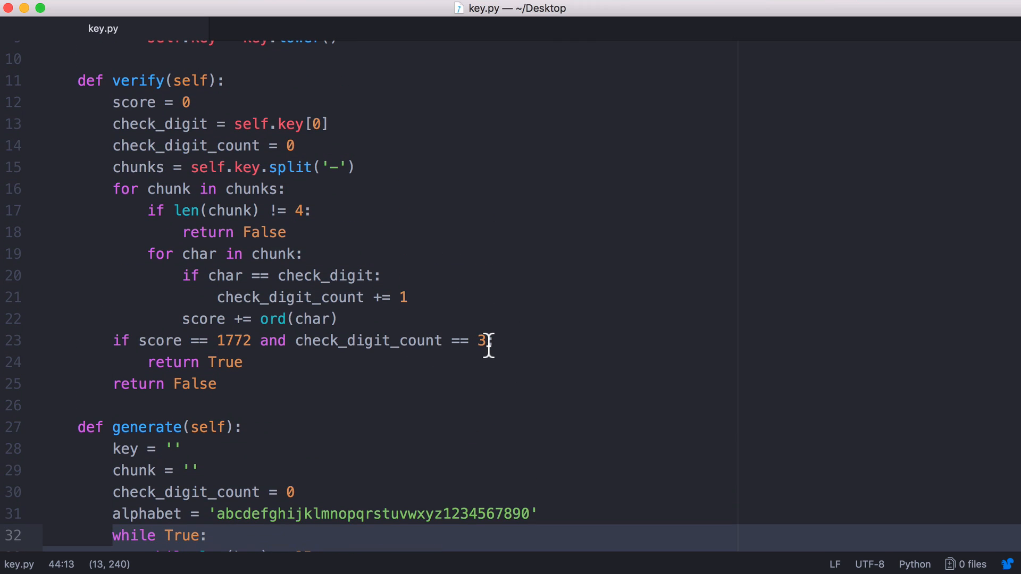
{"action": "type", "text": "5:"}
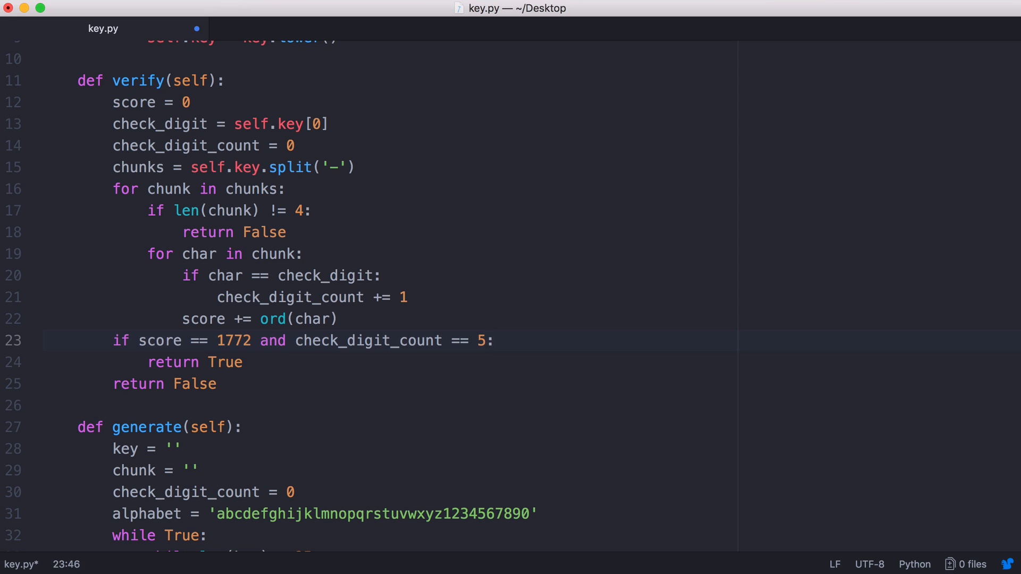
{"action": "left_click", "coordinate": [488, 341]}
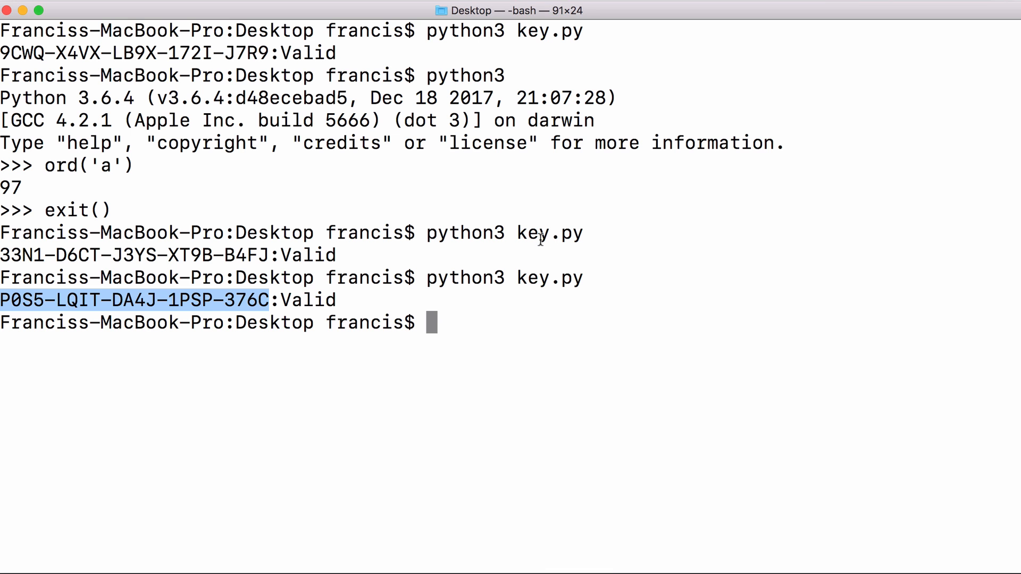
{"action": "type", "text": "python3 key.py"}
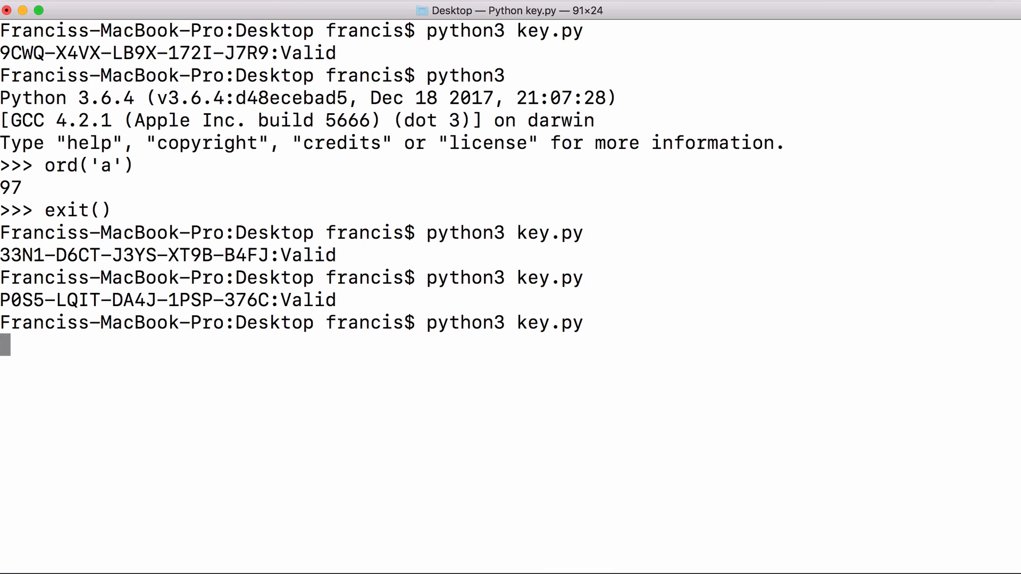
{"action": "mouse_move", "coordinate": [246, 395]}
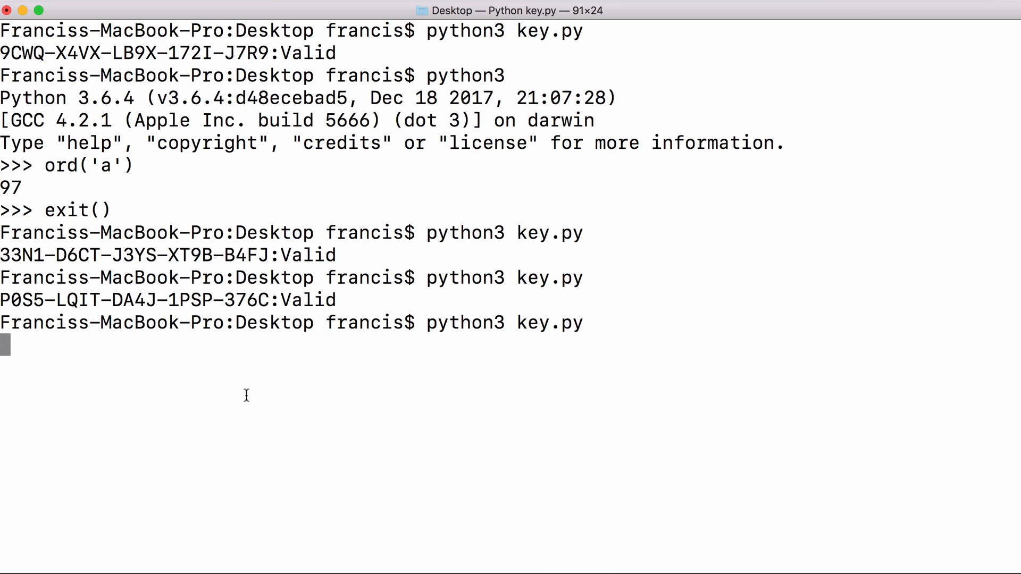
{"action": "mouse_move", "coordinate": [337, 359]}
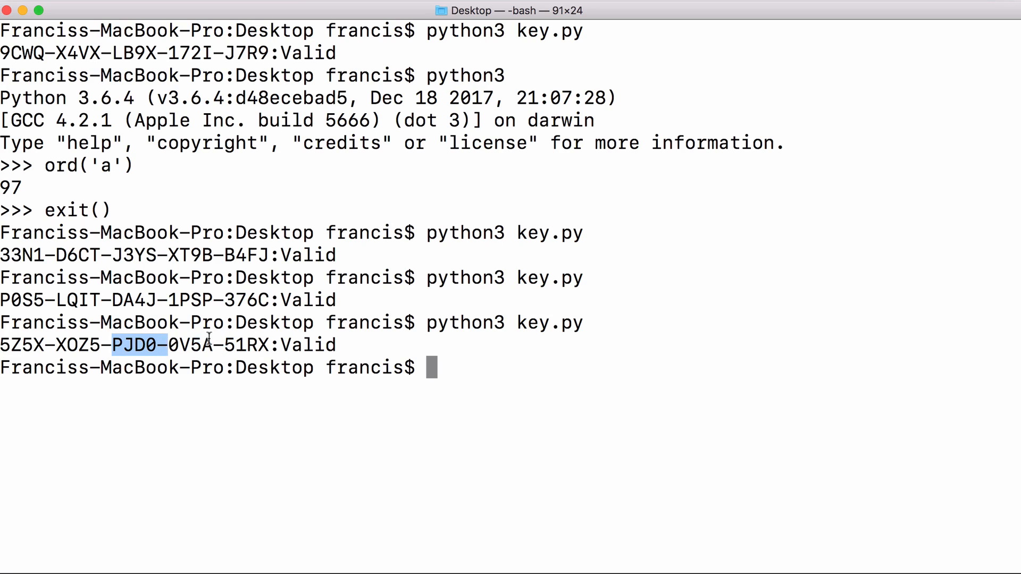
{"action": "left_click", "coordinate": [558, 389]}
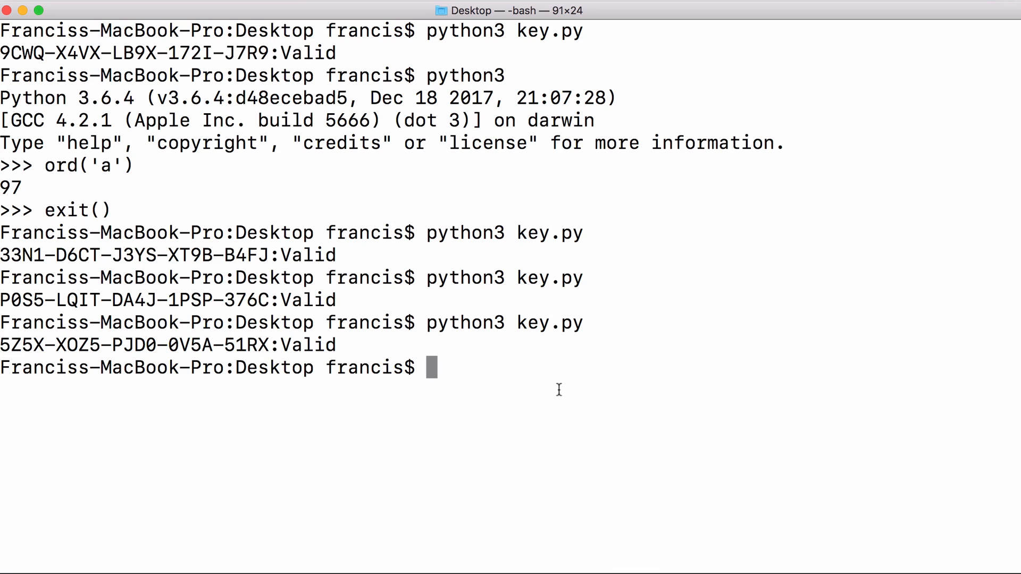